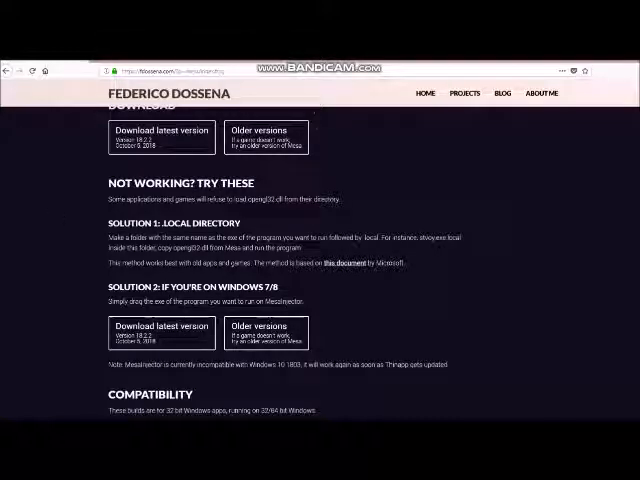
Step: Close the 'OpenGL1.3 not supported.' error box with OK
scroll(up, 3)
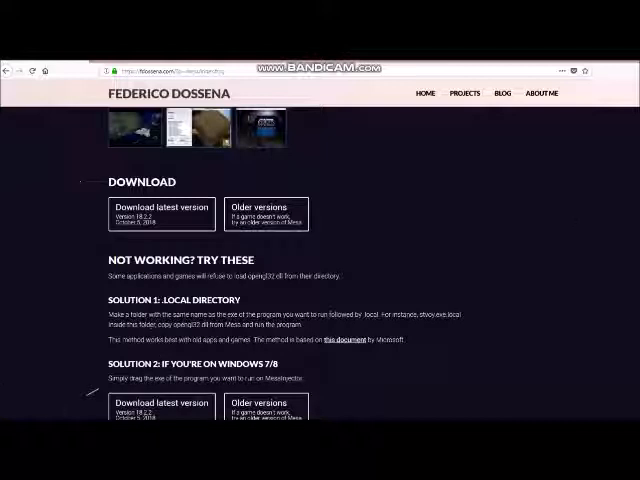
scroll(down, 3)
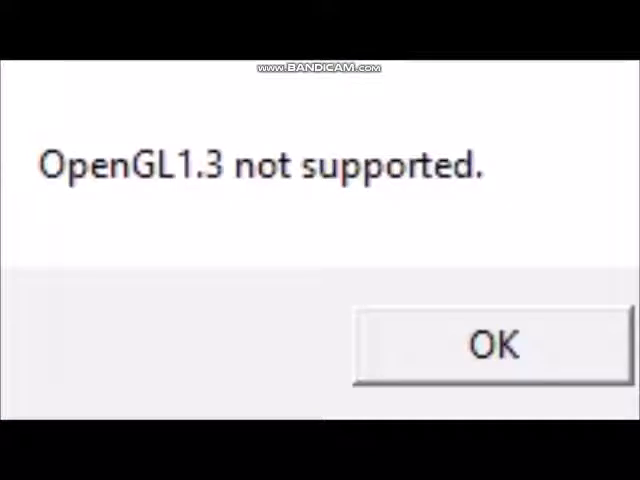
click(492, 345)
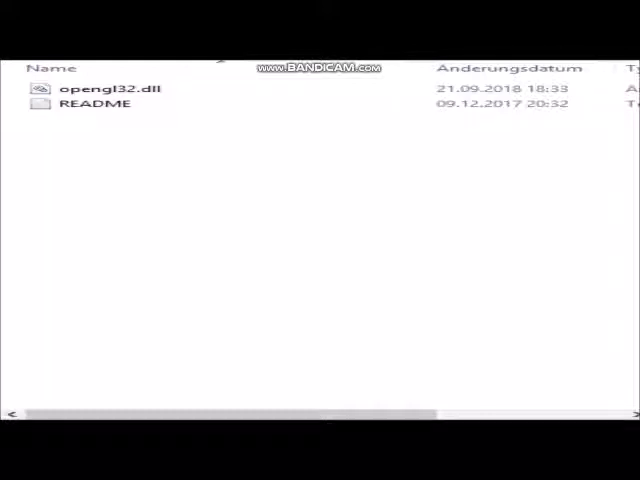
Step: Copy Mesa's opengl32.dll into the Metal Slug Defense installation folder
click(100, 104)
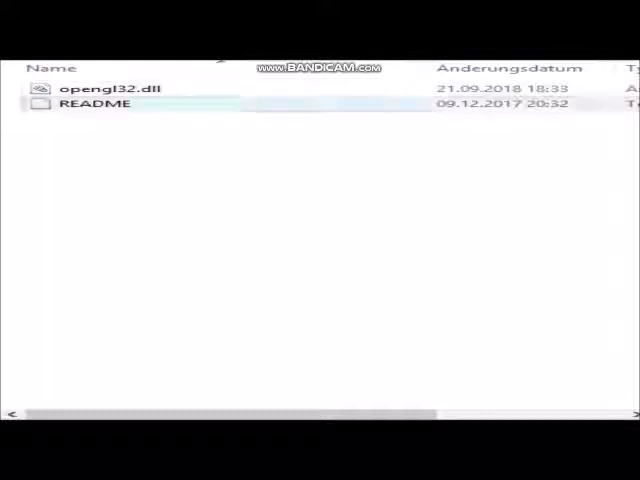
click(90, 88)
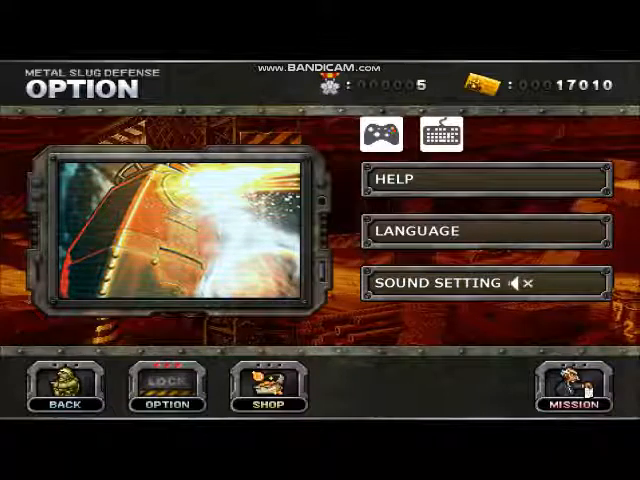
Step: Go Back from Option to the main menu and choose SORTIE
click(62, 388)
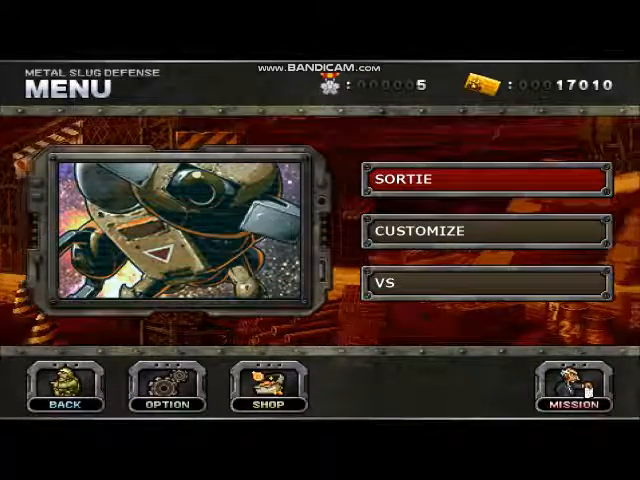
click(476, 178)
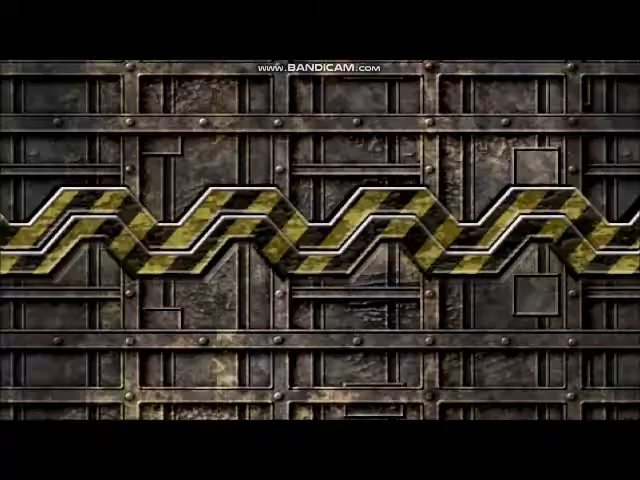